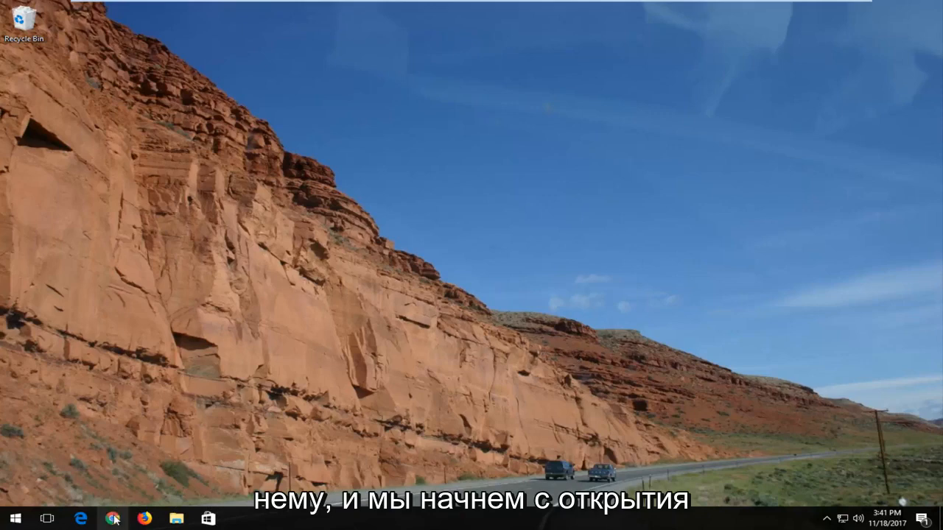
# Step: Launch Google Chrome from the taskbar
pyautogui.click(113, 519)
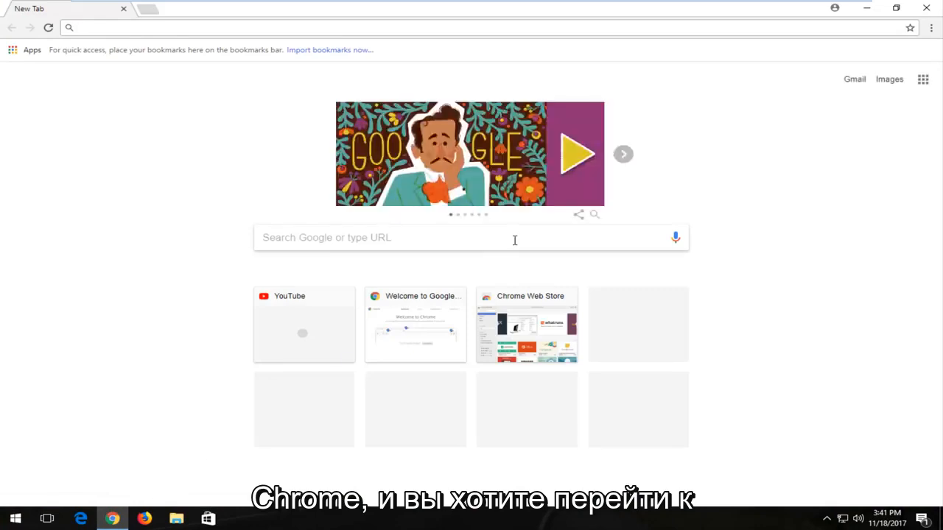
pyautogui.moveTo(917, 42)
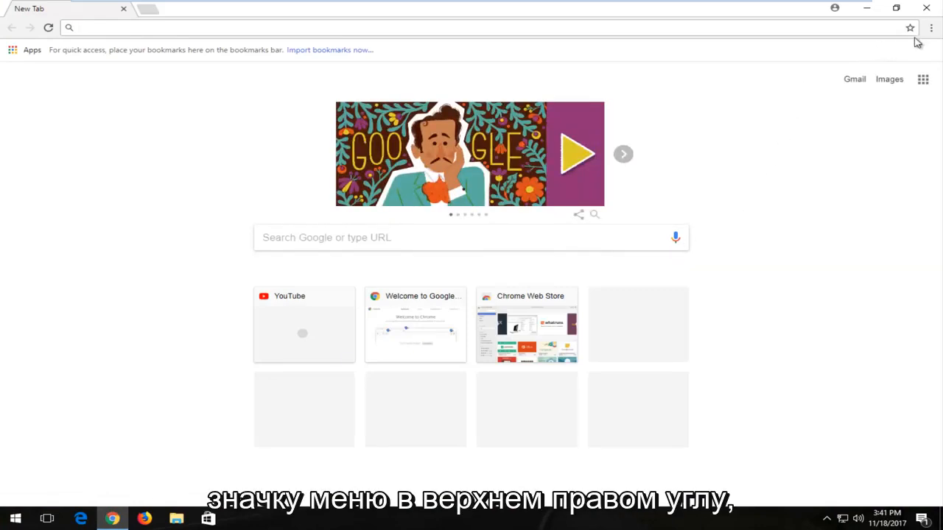
# Step: Go to Extensions through the menu's More tools submenu
pyautogui.click(931, 28)
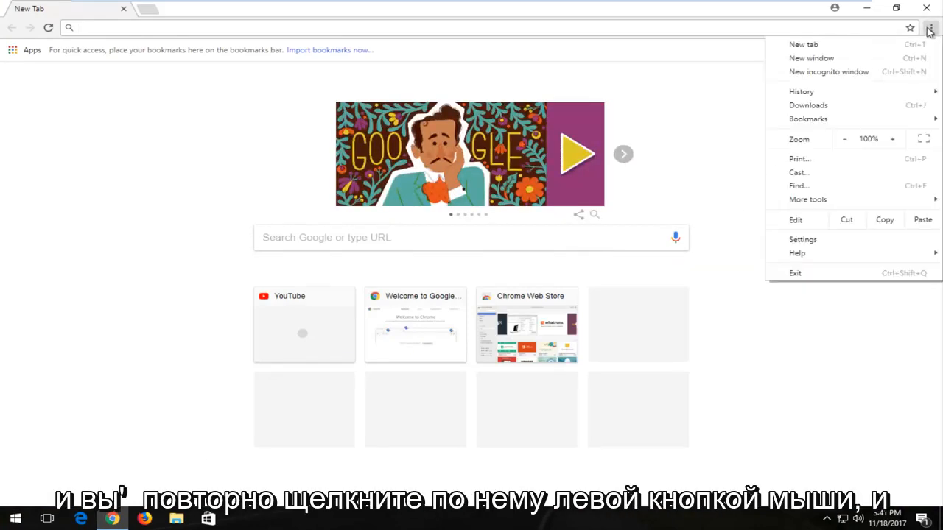
pyautogui.click(807, 199)
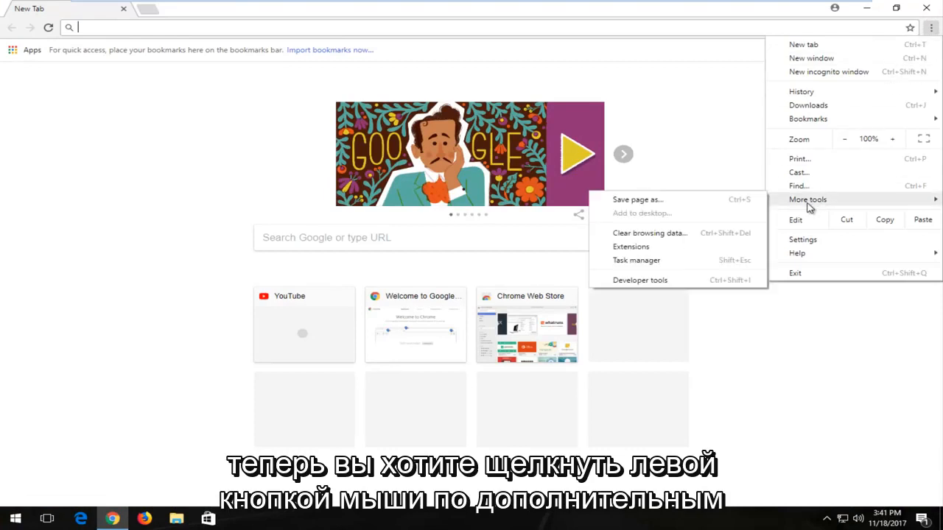
pyautogui.moveTo(810, 192)
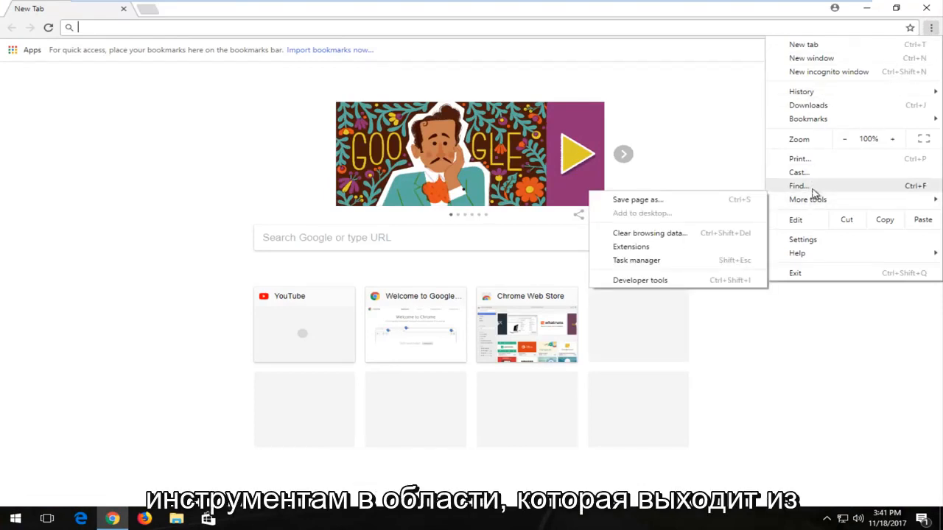
pyautogui.moveTo(808, 200)
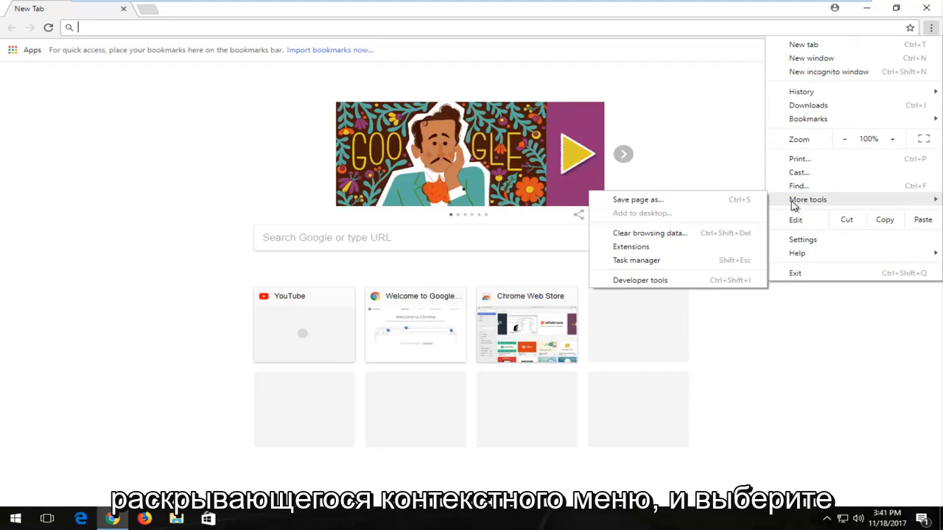
pyautogui.click(630, 247)
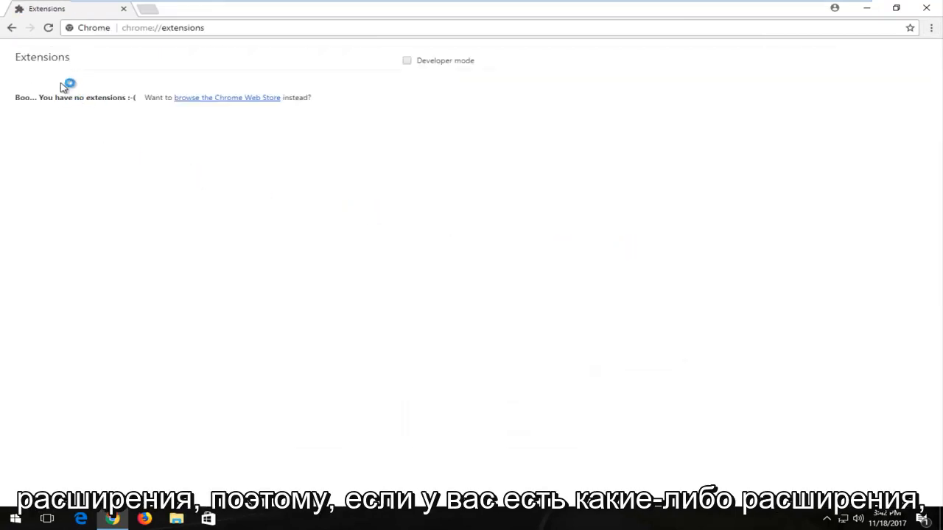
pyautogui.moveTo(35, 130)
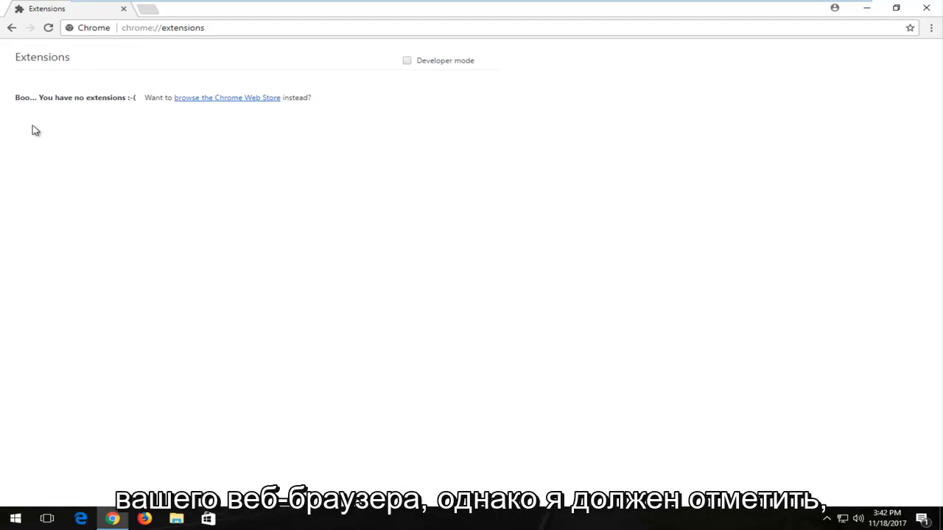
pyautogui.moveTo(36, 90)
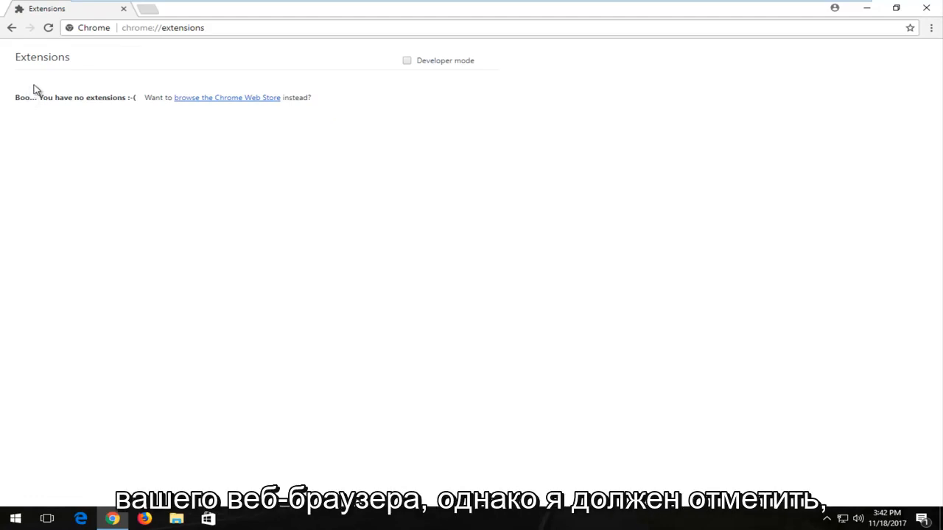
pyautogui.moveTo(42, 83)
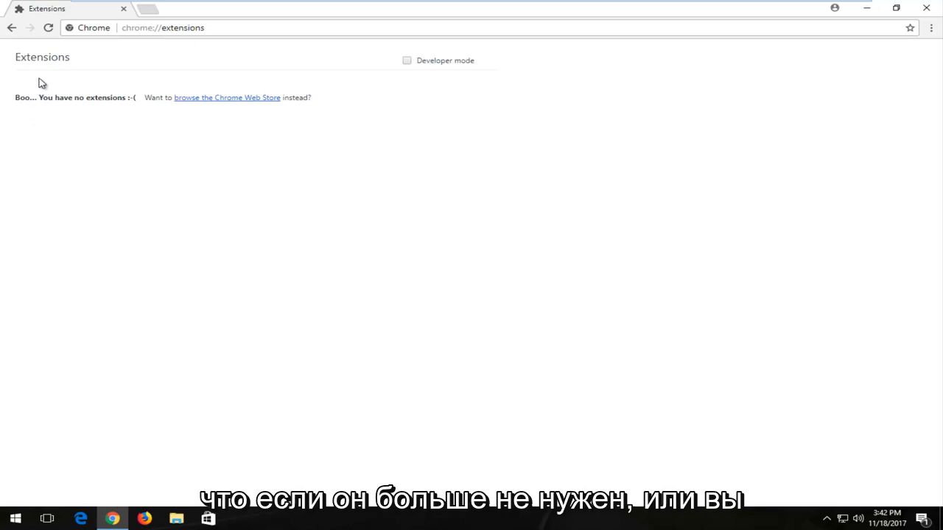
pyautogui.moveTo(8, 201)
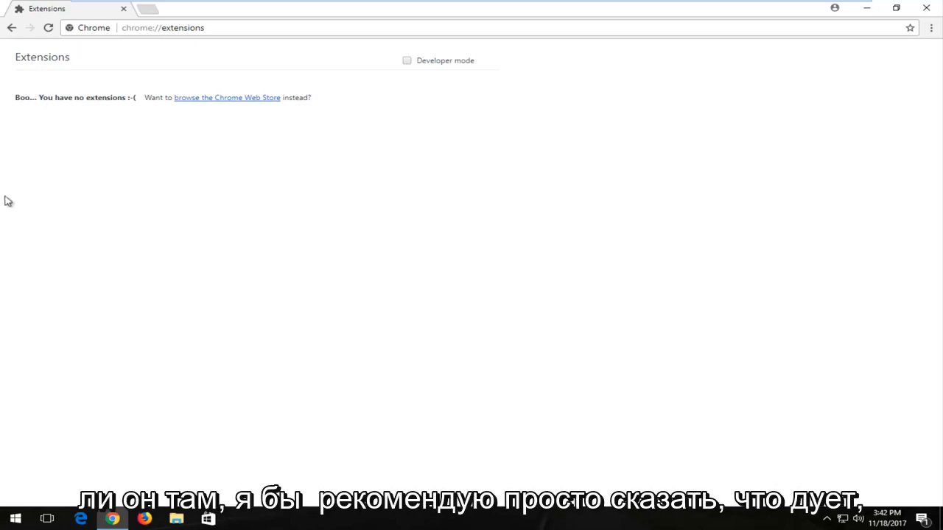
pyautogui.moveTo(24, 117)
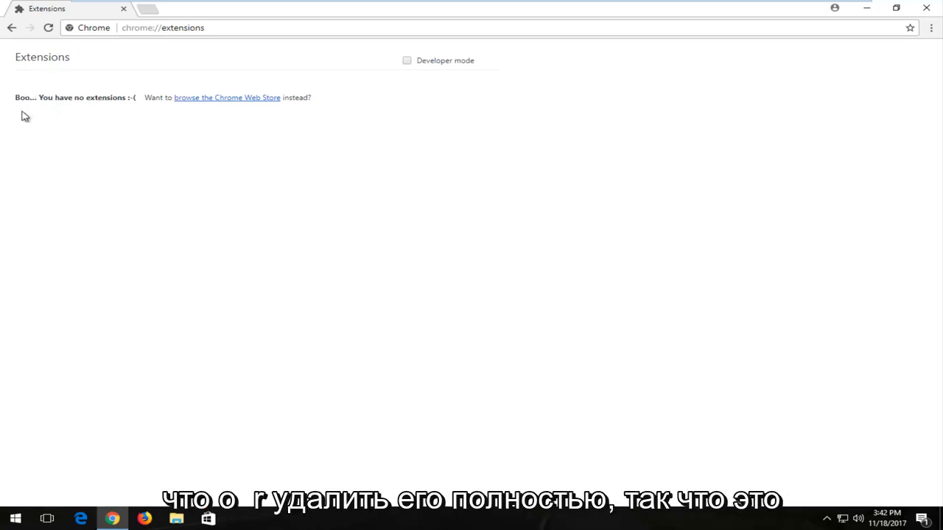
pyautogui.moveTo(184, 97)
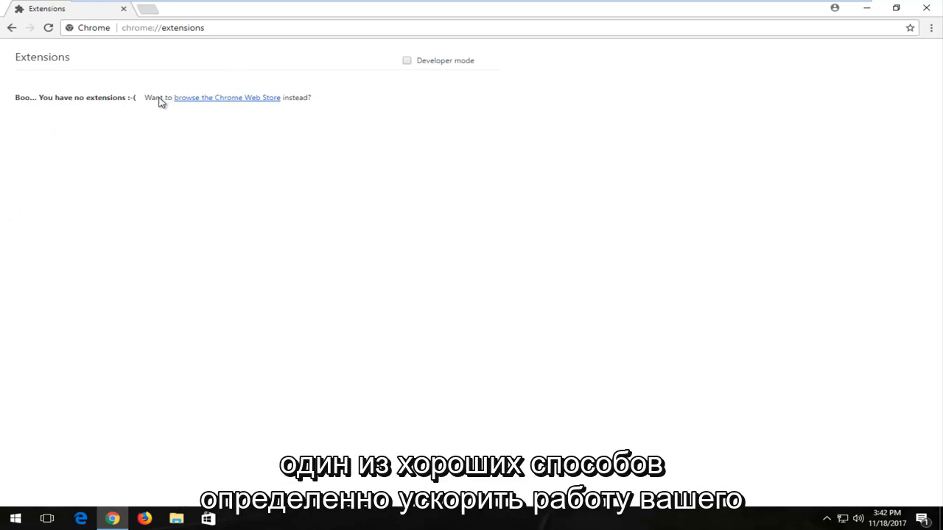
# Step: Close the Chrome window after seeing no extensions are installed
pyautogui.click(926, 9)
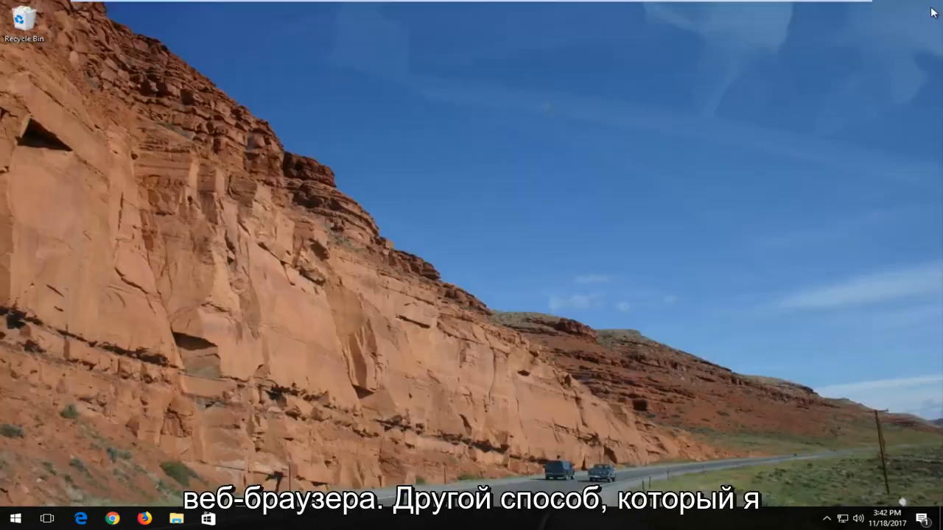
# Step: Search 'com' in Start and run Command Prompt as administrator
pyautogui.click(13, 518)
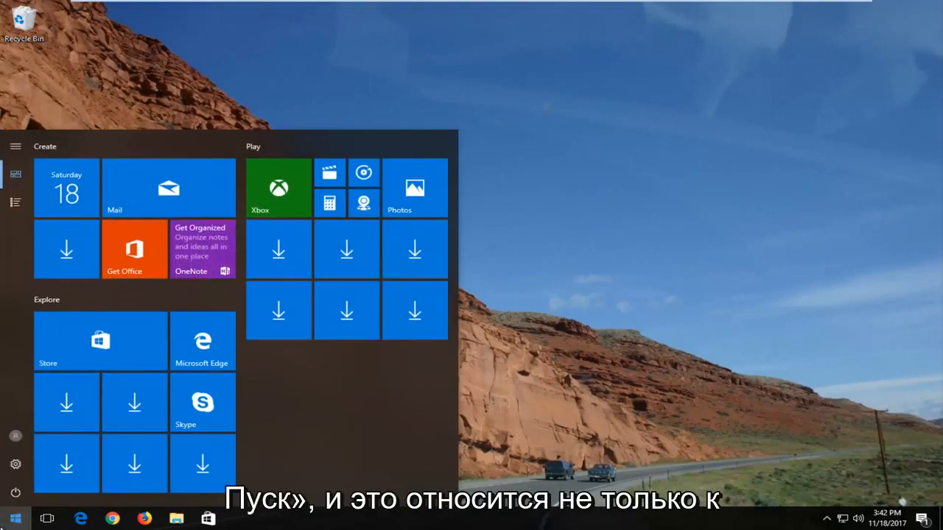
pyautogui.write('com')
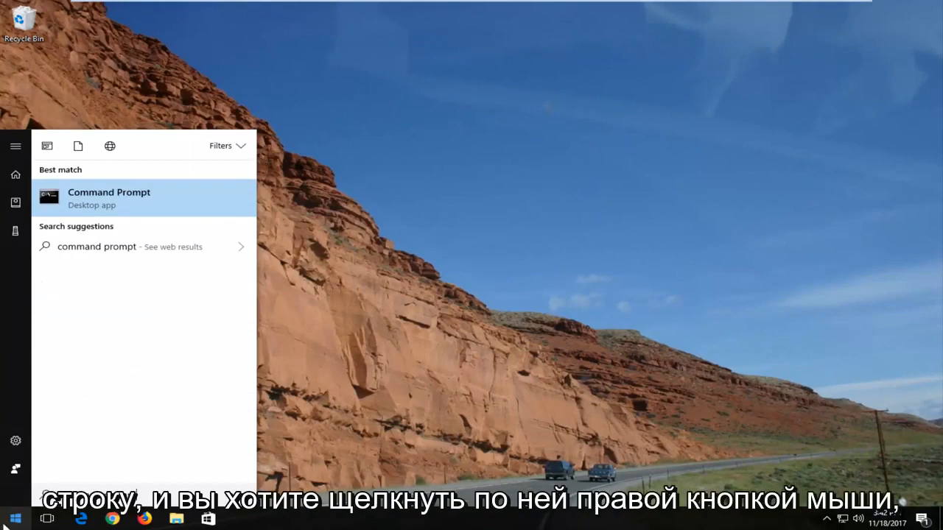
pyautogui.rightClick(108, 197)
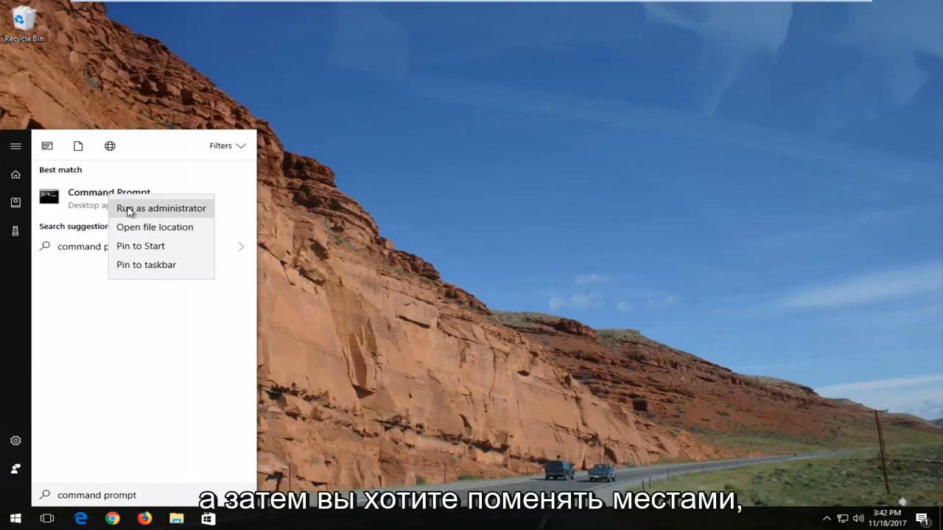
pyautogui.click(160, 207)
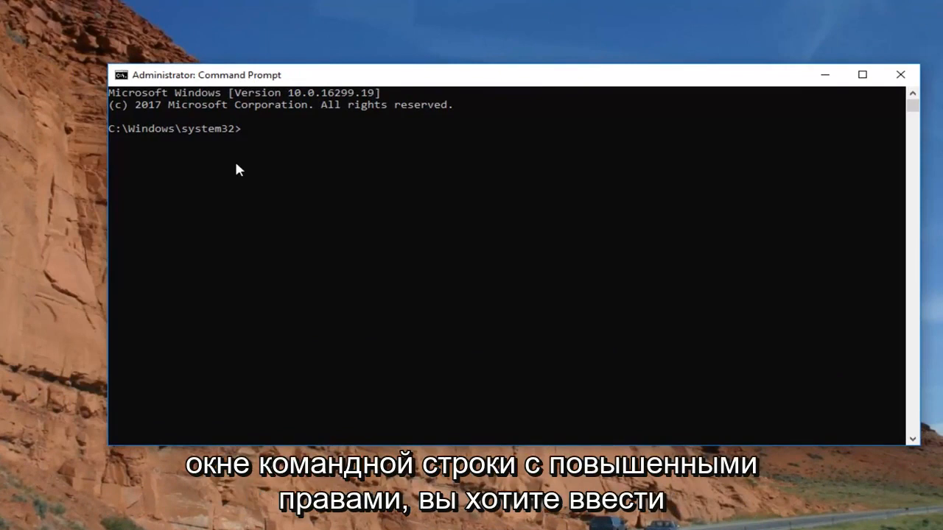
# Step: Enter 'ipconfig /flushdns' at the administrator prompt
pyautogui.write('ipconfi')
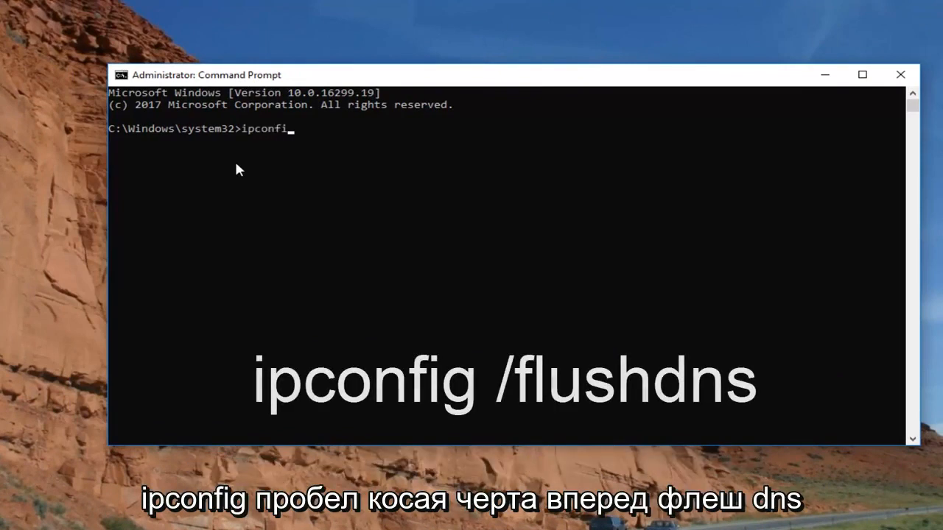
pyautogui.write('g /')
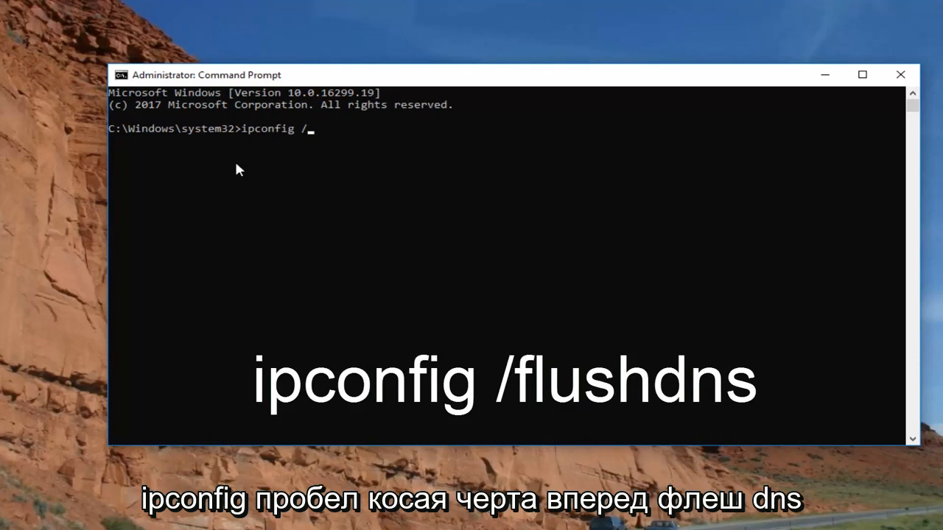
pyautogui.write('flushdns')
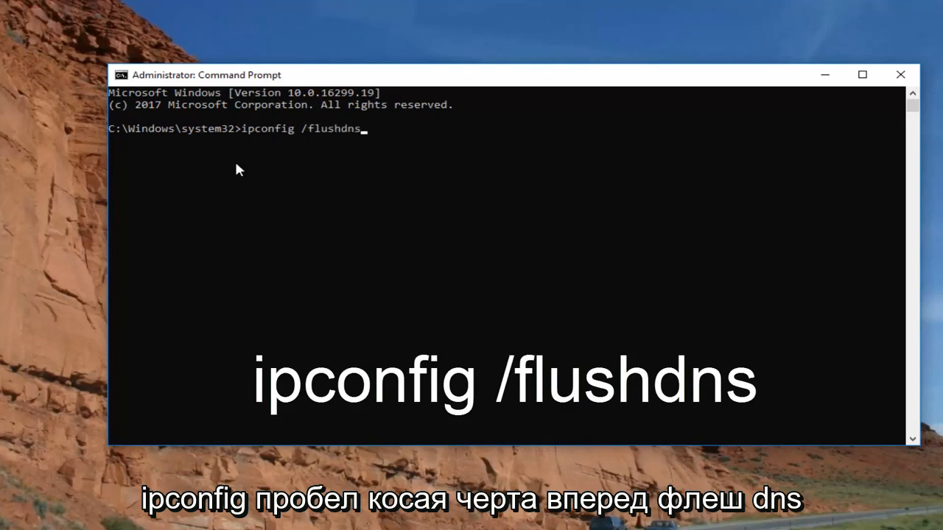
pyautogui.moveTo(330, 143)
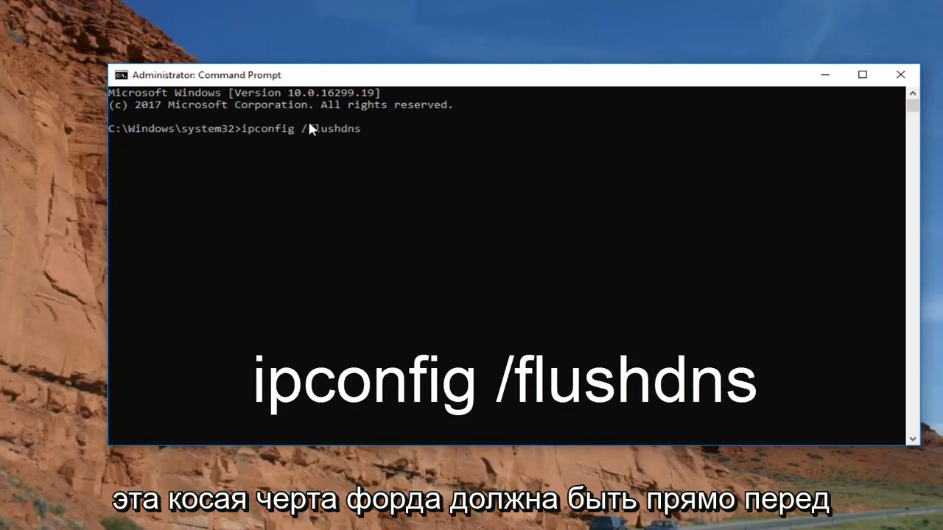
pyautogui.moveTo(257, 138)
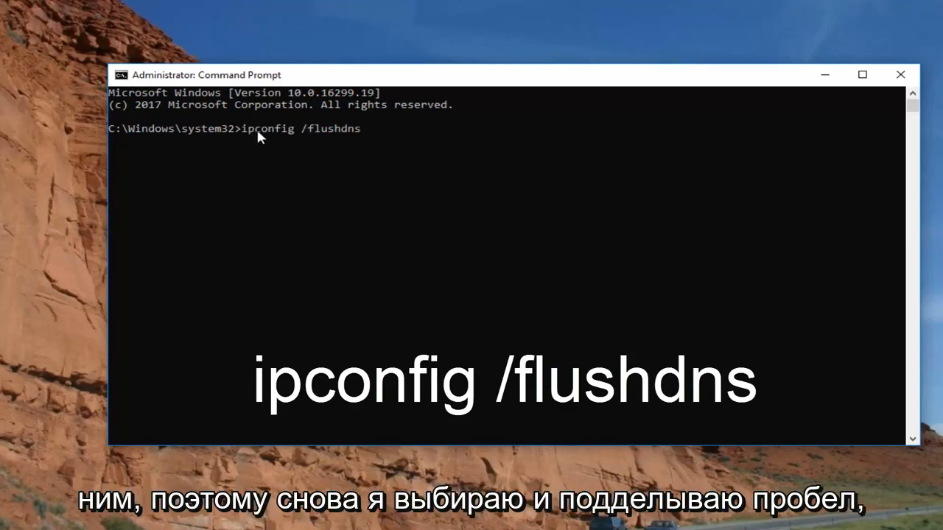
pyautogui.moveTo(361, 152)
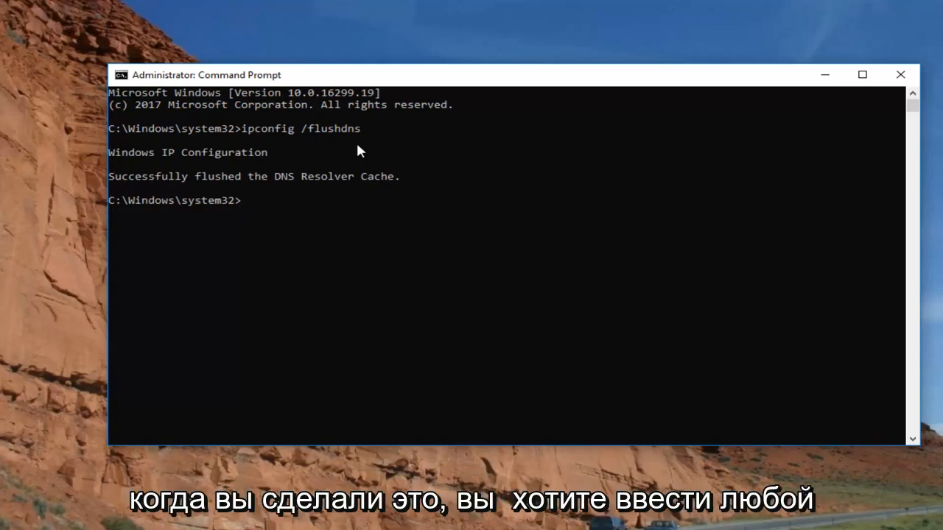
# Step: Type 'netsh winsock reset' at the C:\Windows\system32> prompt
pyautogui.write('netsh win')
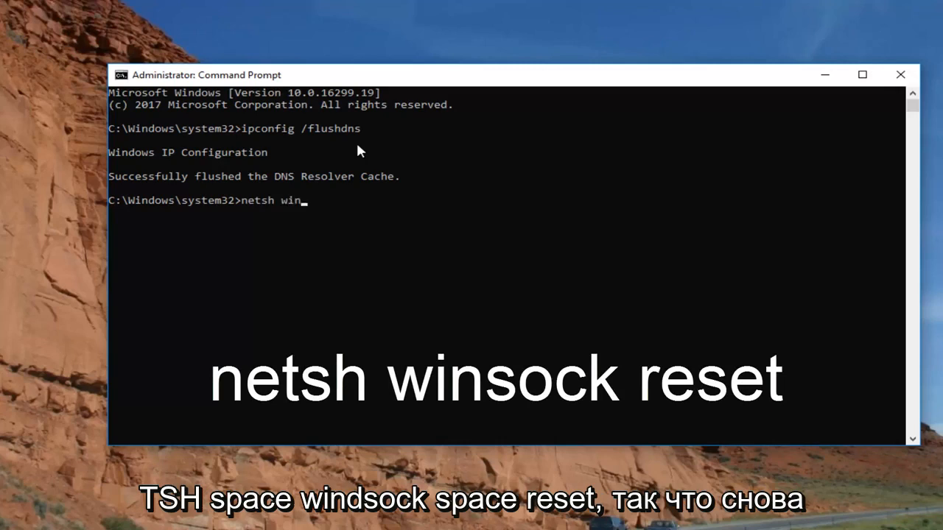
pyautogui.write('sock rese')
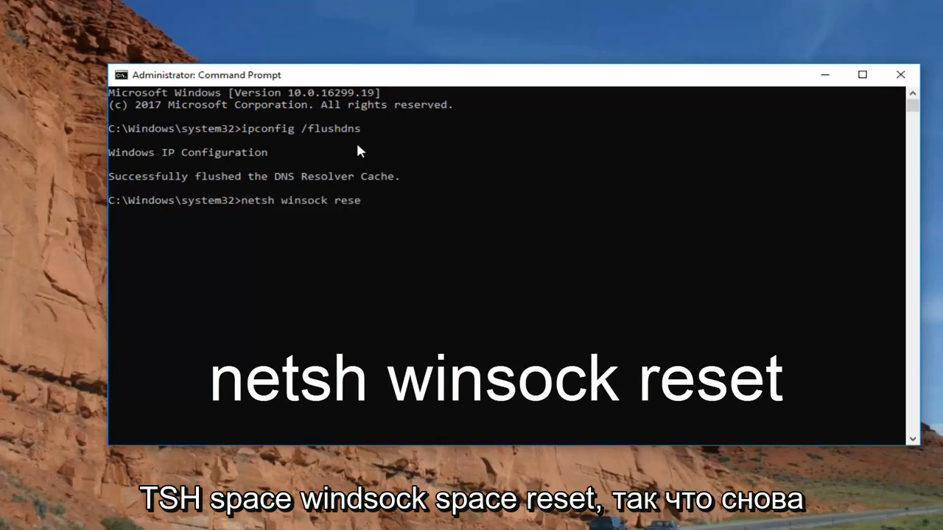
pyautogui.write('t')
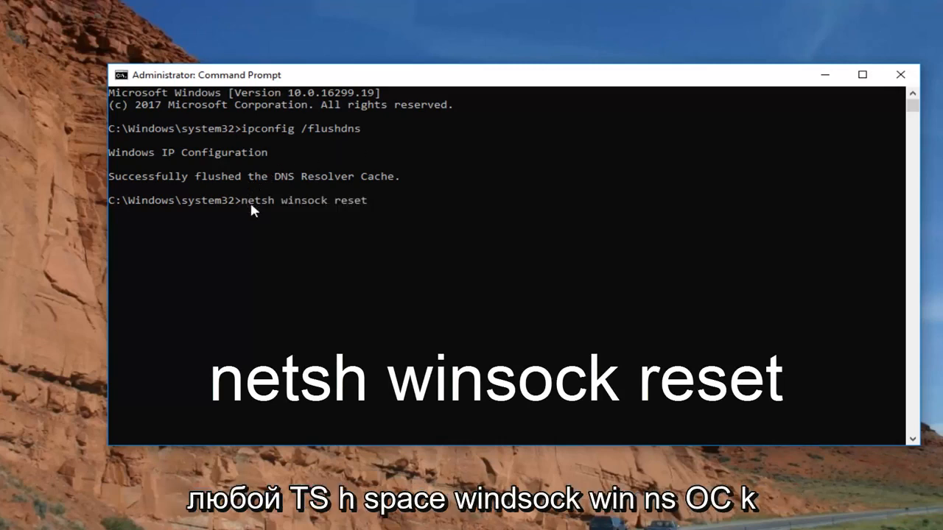
pyautogui.moveTo(287, 212)
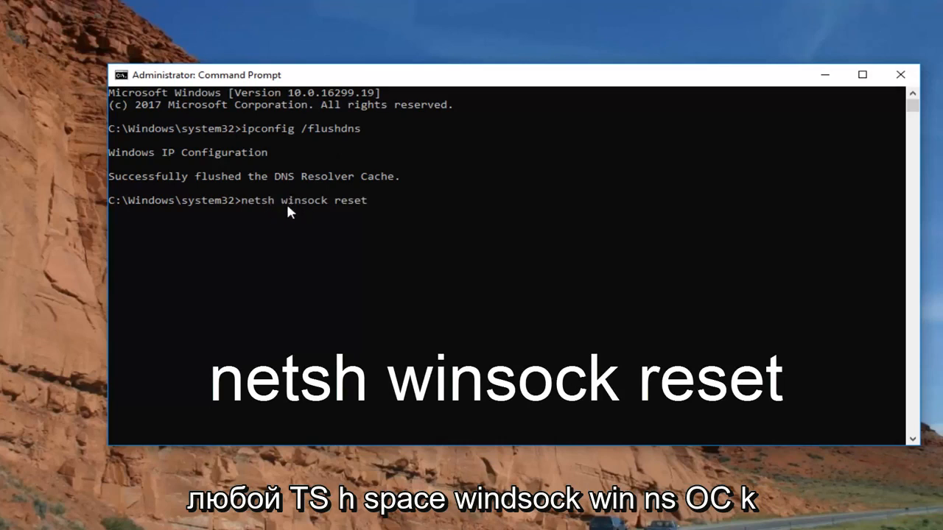